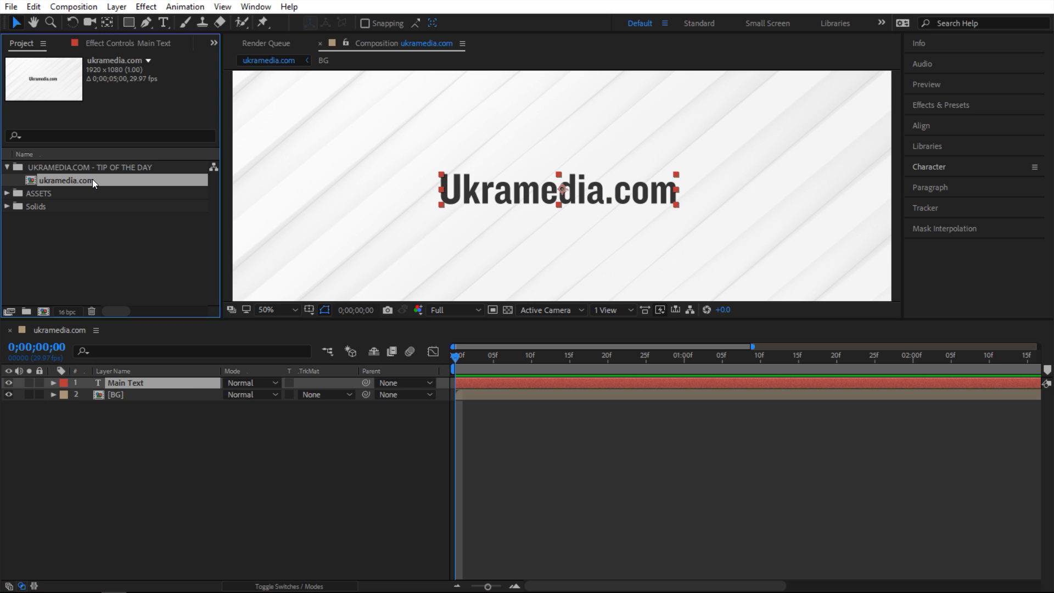
Step: Rename the composition to 'one two three', then to 'ONE TWO THREE'
type("one two three")
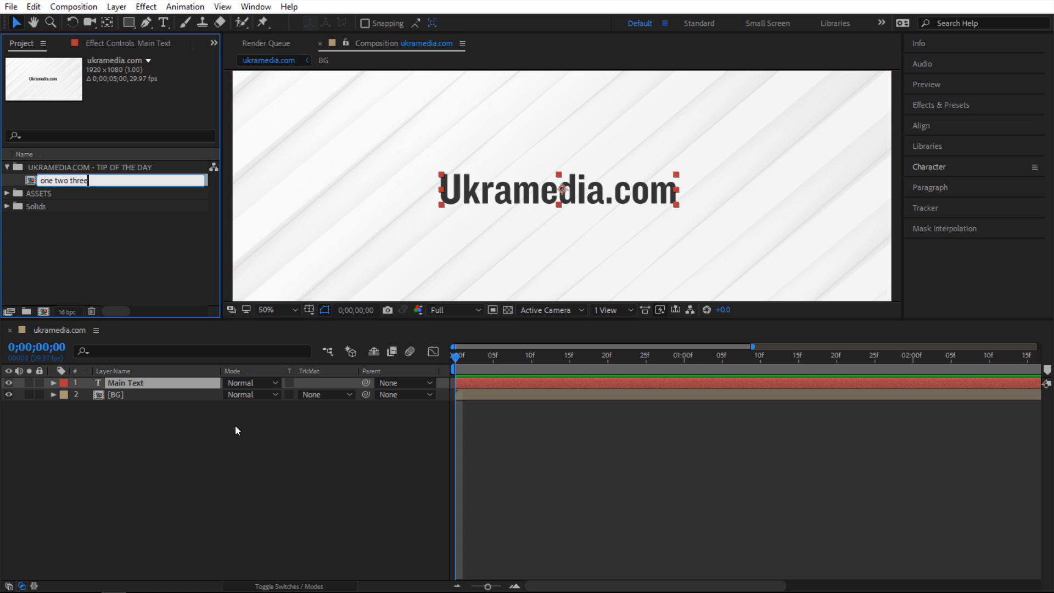
key("enter")
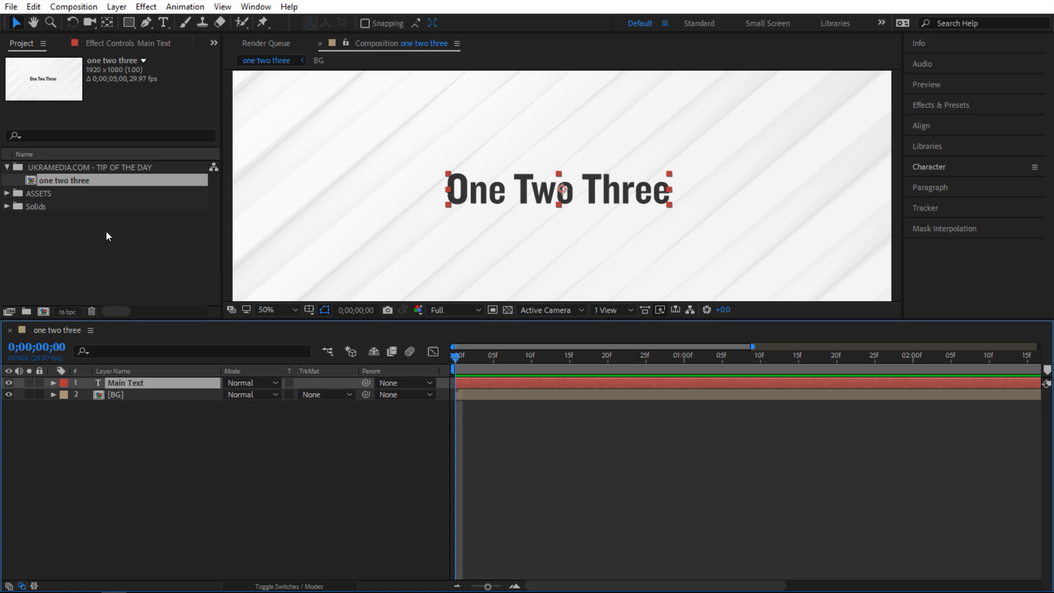
mouse_move(462, 204)
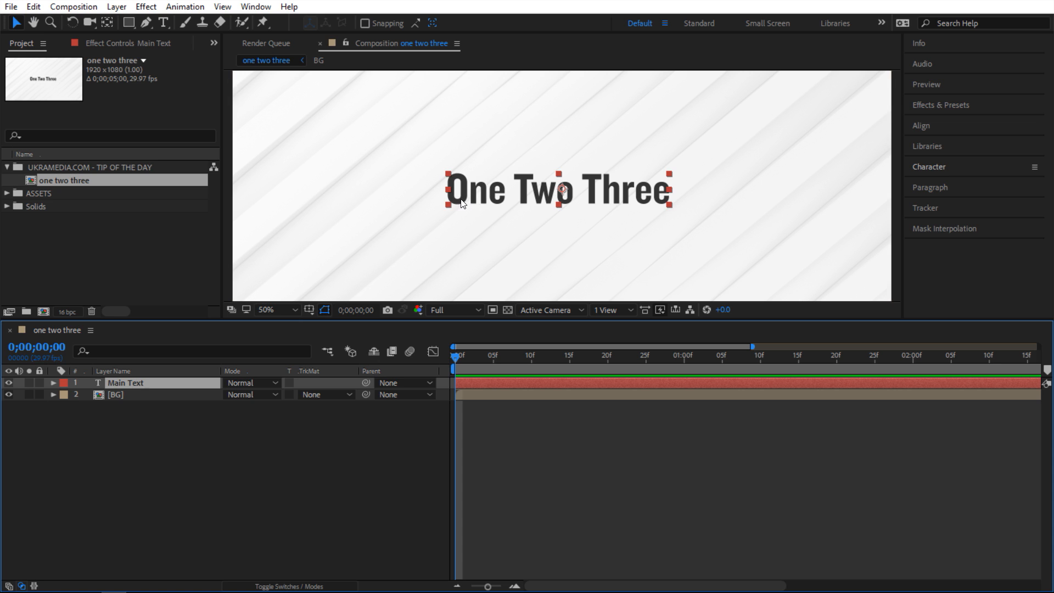
mouse_move(460, 198)
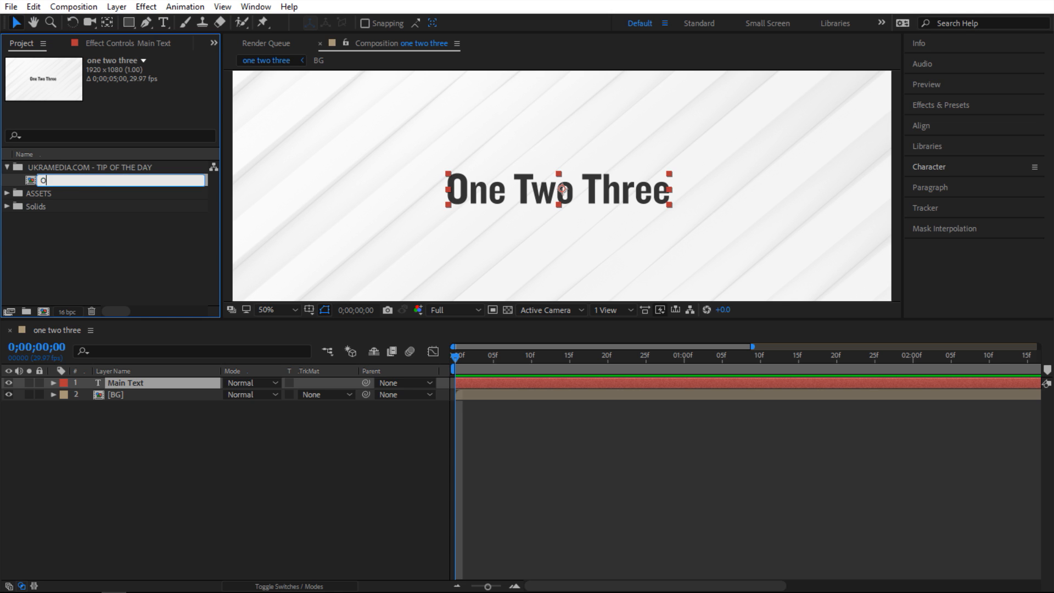
type("ONE TWO THREE")
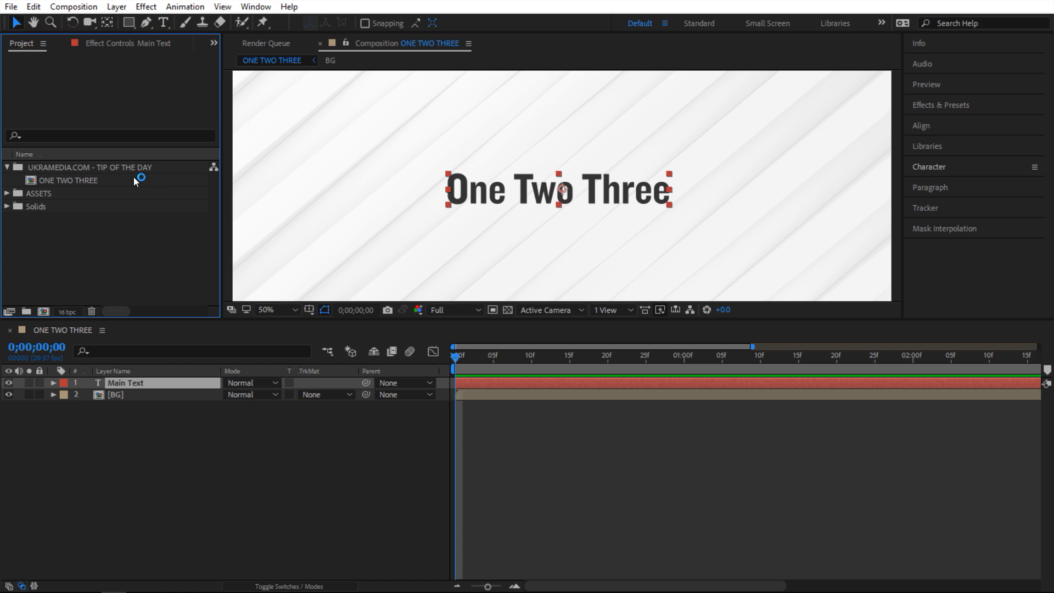
Step: Rename the composition again to the mixed-case 'one TWO tHree'
double_click(71, 180)
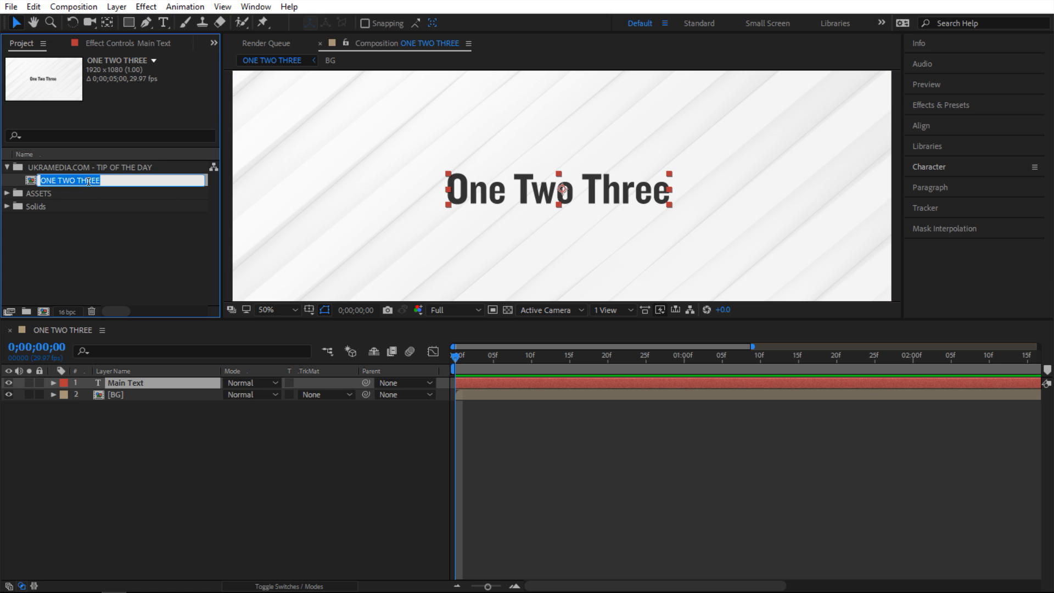
type("one TWO")
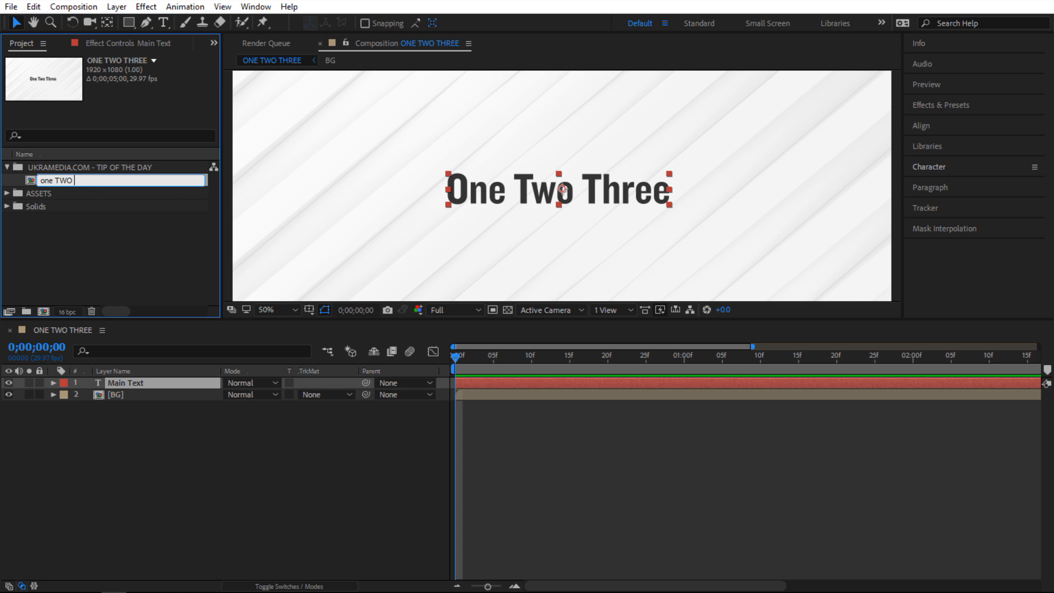
type("tHree")
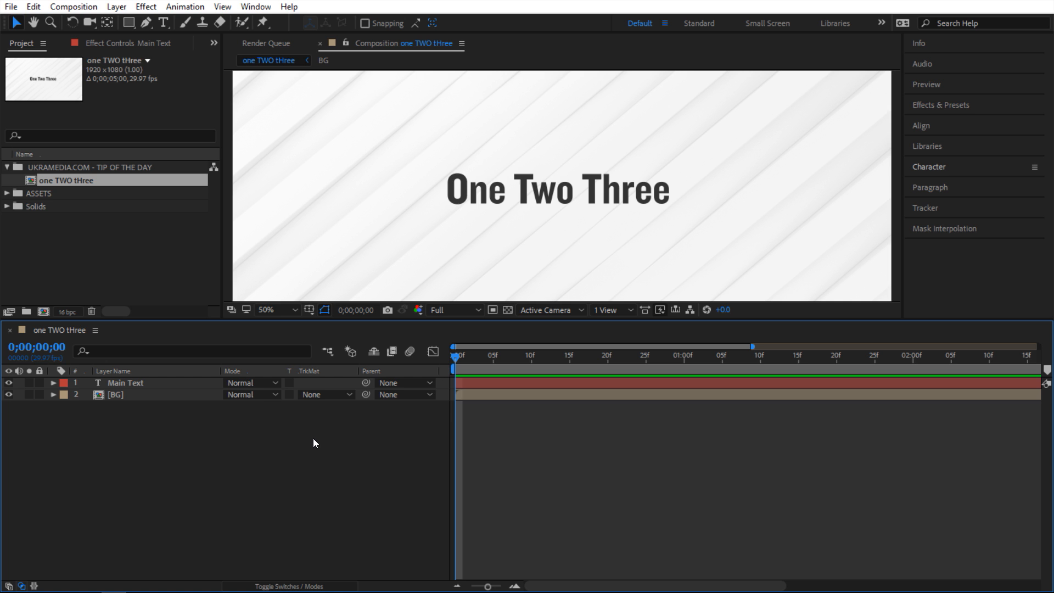
left_click(642, 209)
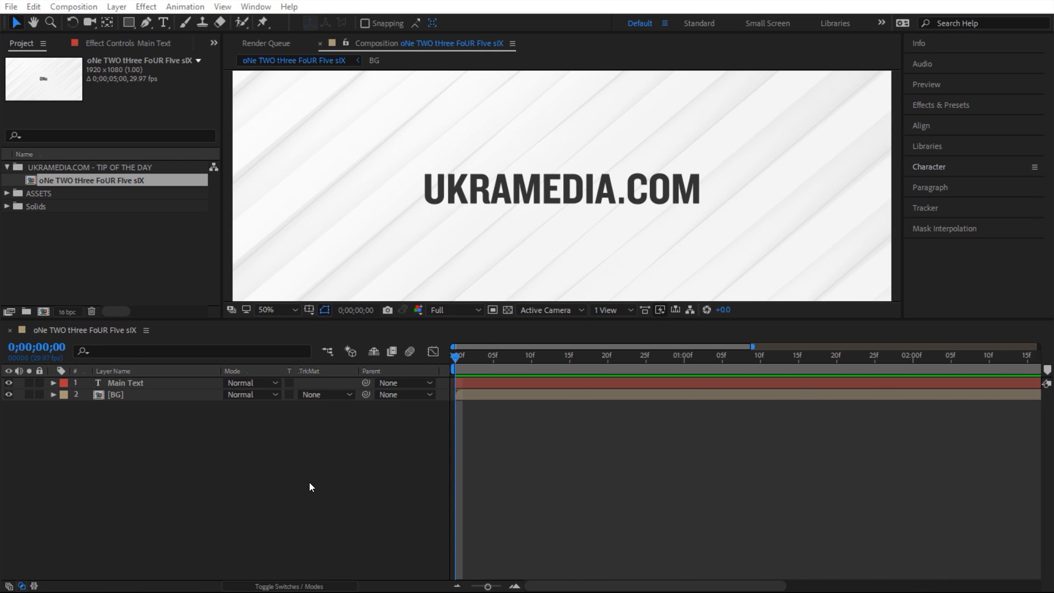
Step: Give the Main Text layer a Source Text expression thisComp.name so it shows the comp name
left_click(125, 382)
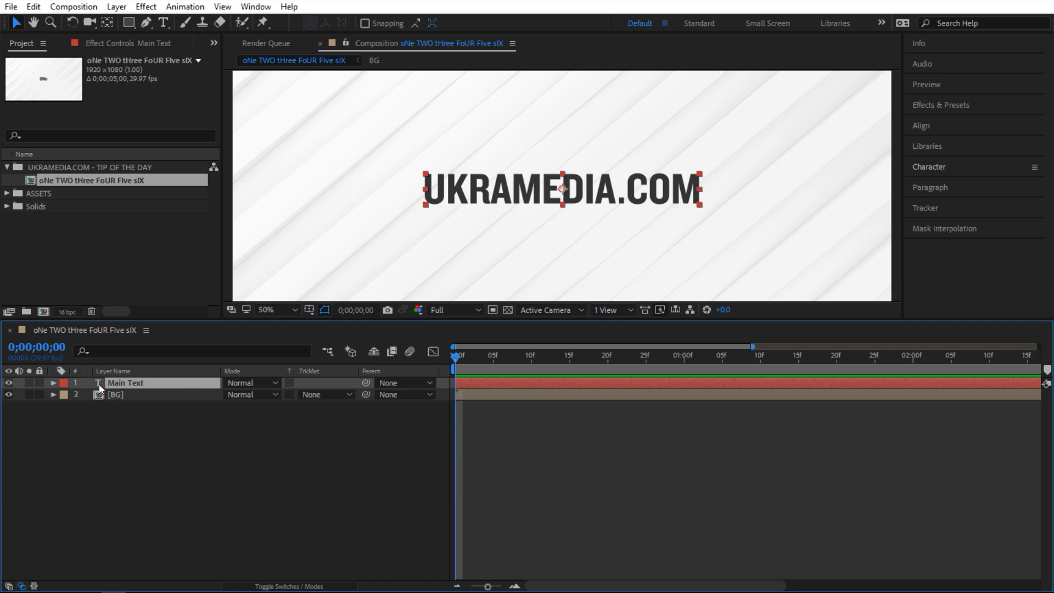
left_click(52, 382)
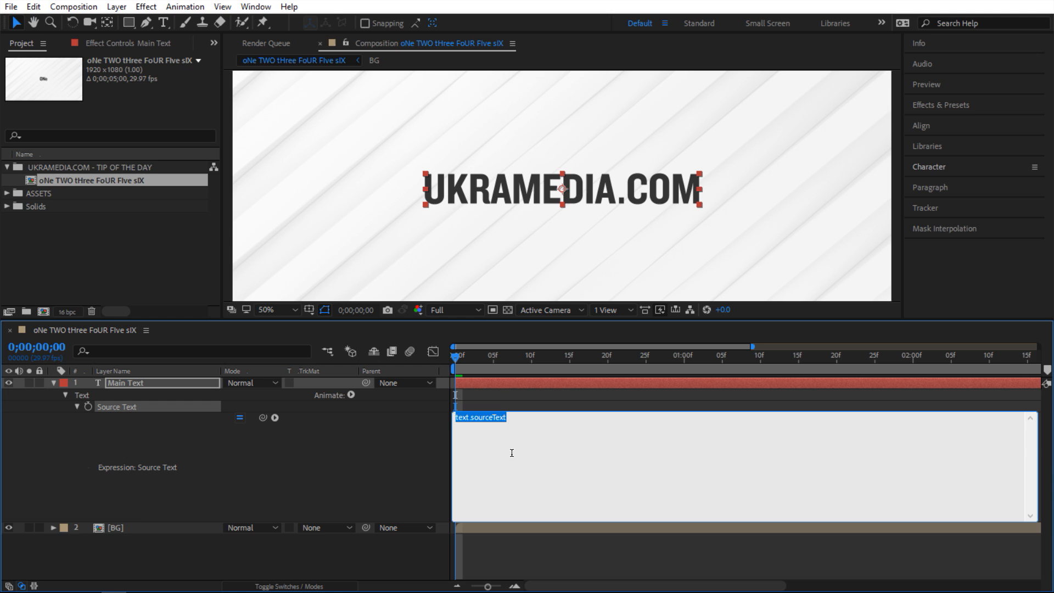
type("thisComp.name")
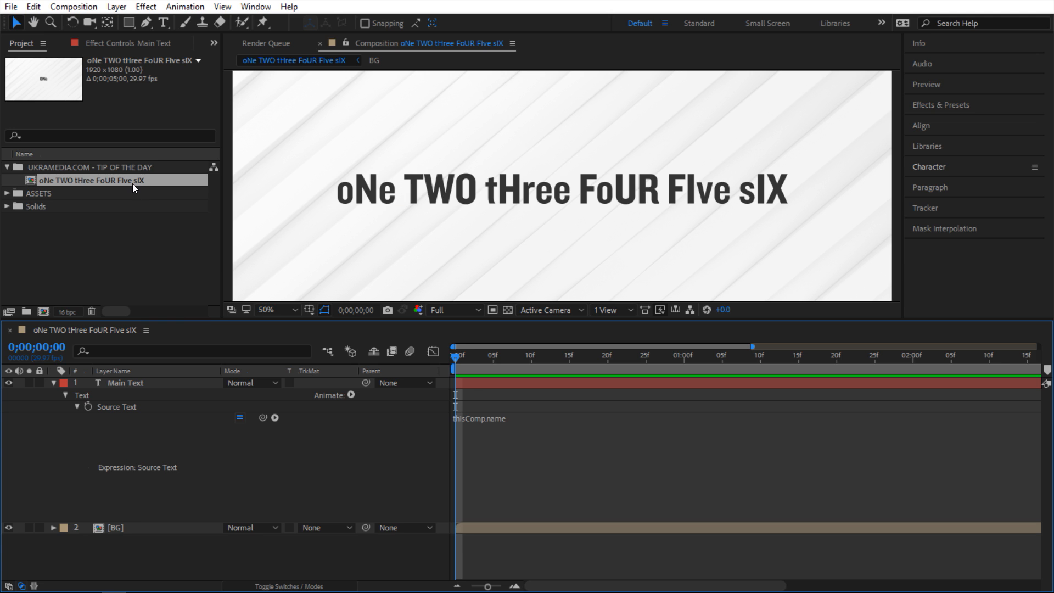
mouse_move(385, 145)
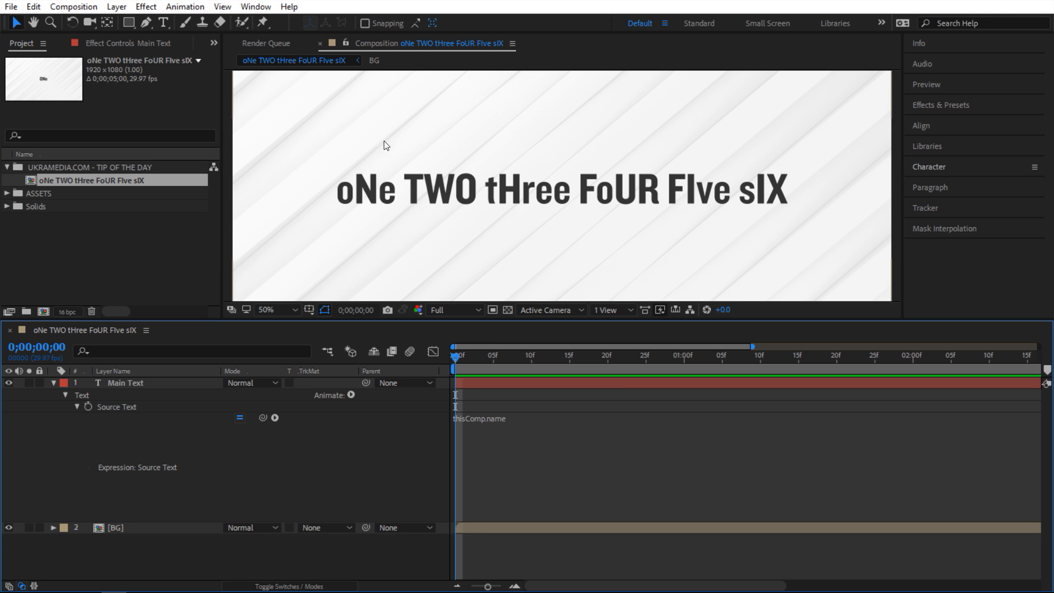
mouse_move(47, 191)
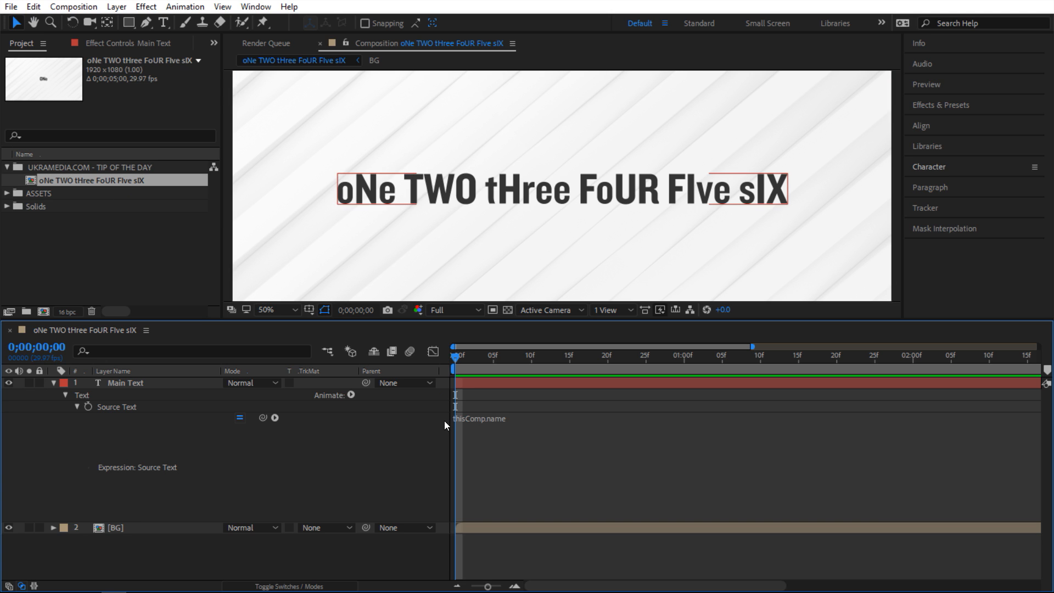
mouse_move(576, 390)
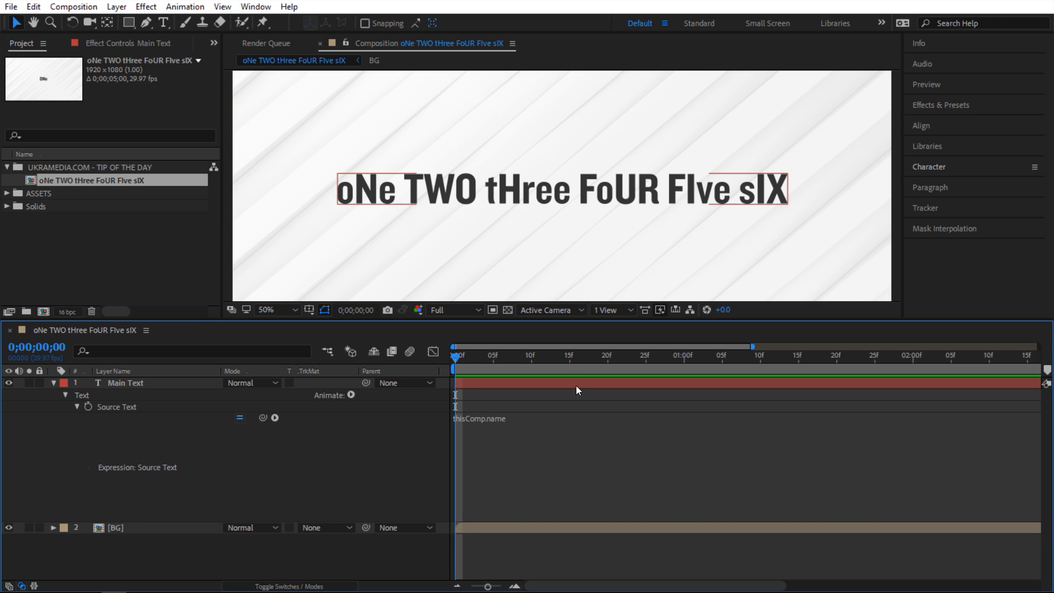
Step: Extend the expression with .split(" ")[0].charAt().toUpperCase() so only a capital O shows
left_click(479, 418)
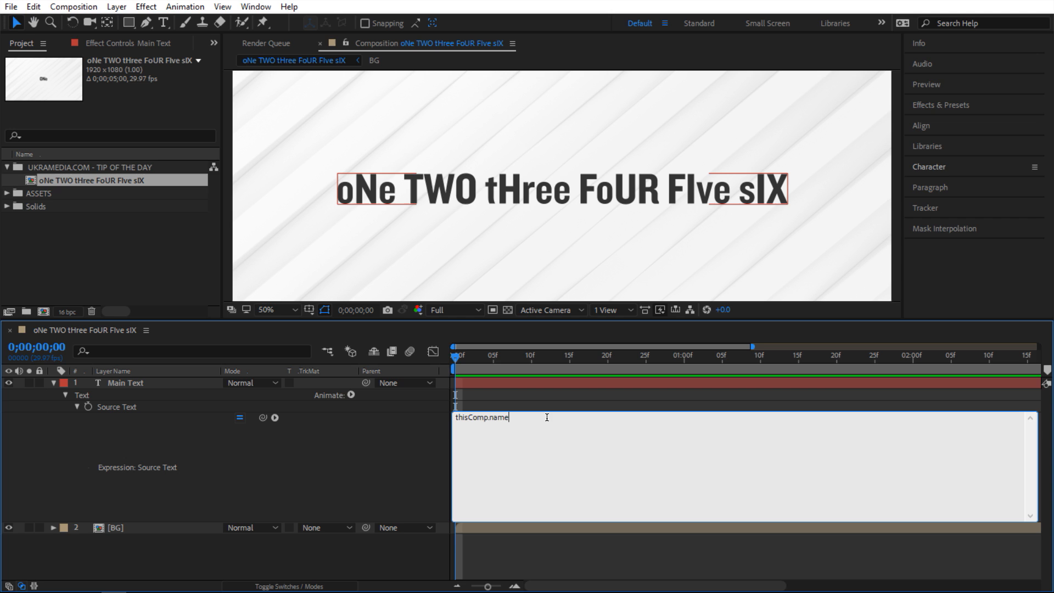
type(".split()")
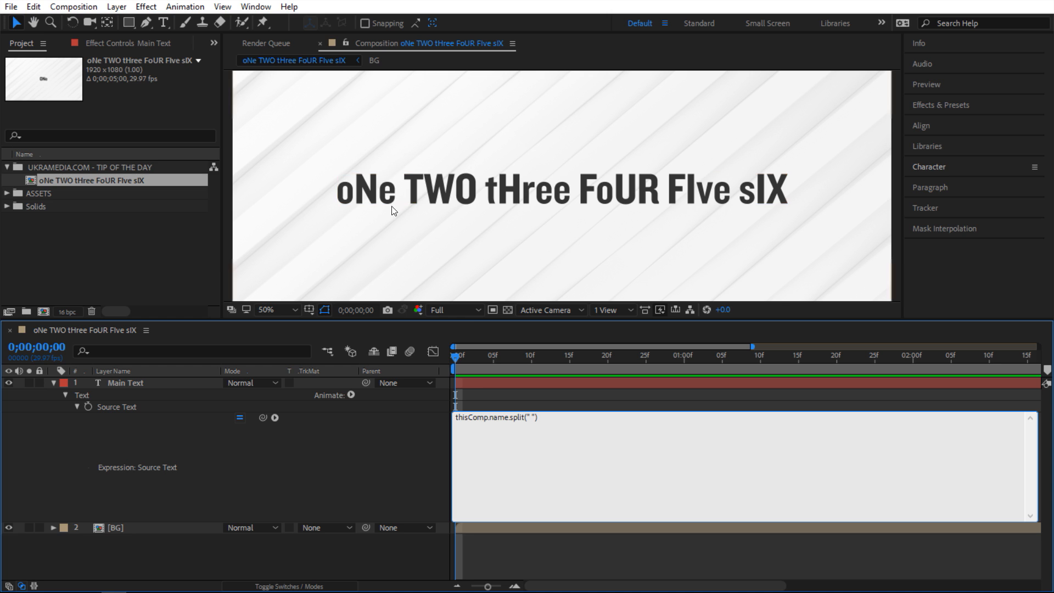
mouse_move(630, 226)
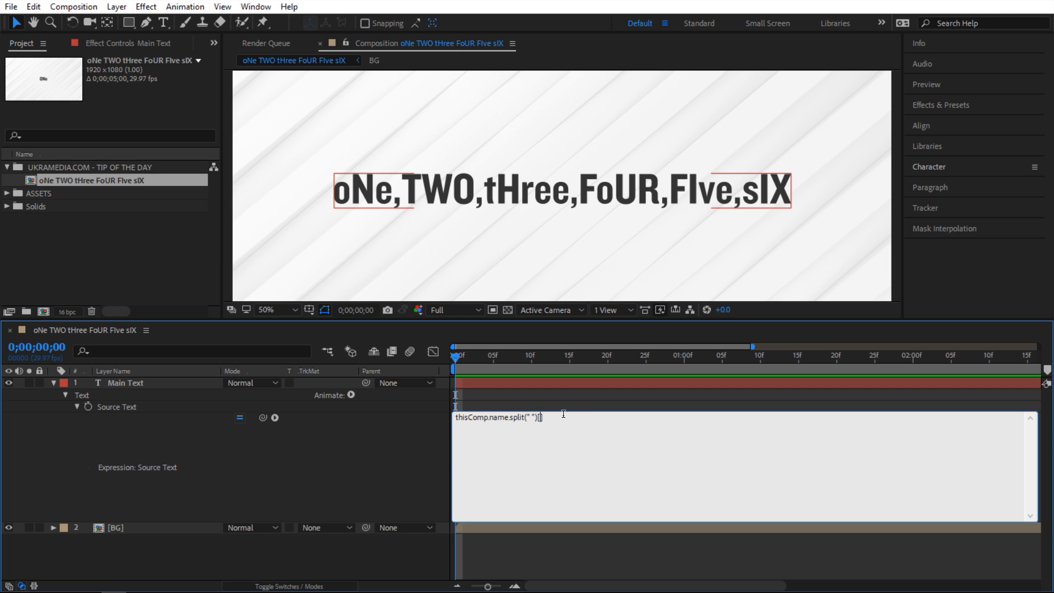
type("[0];")
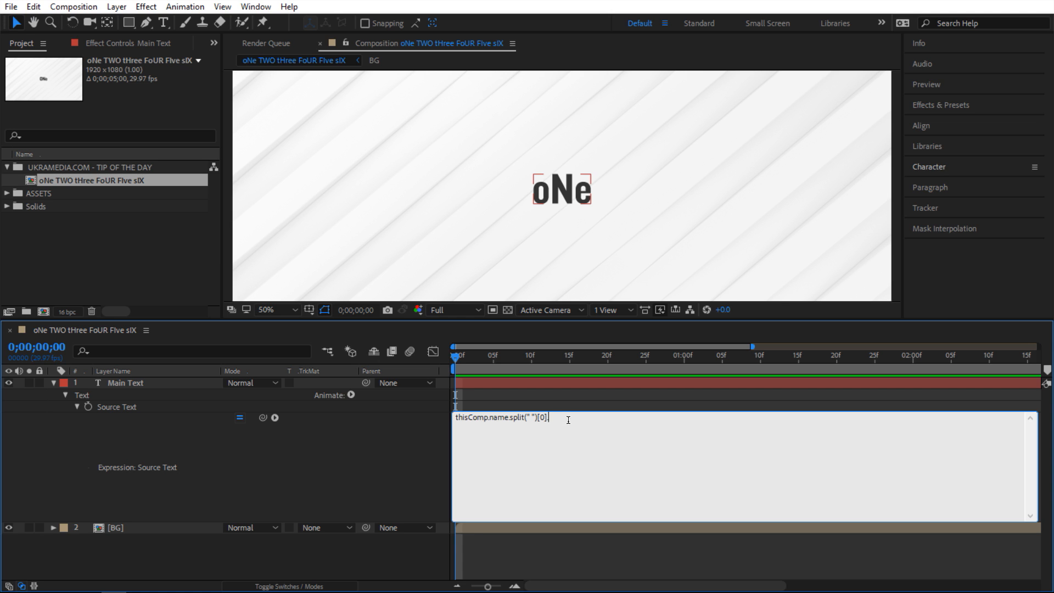
type(".charAt()")
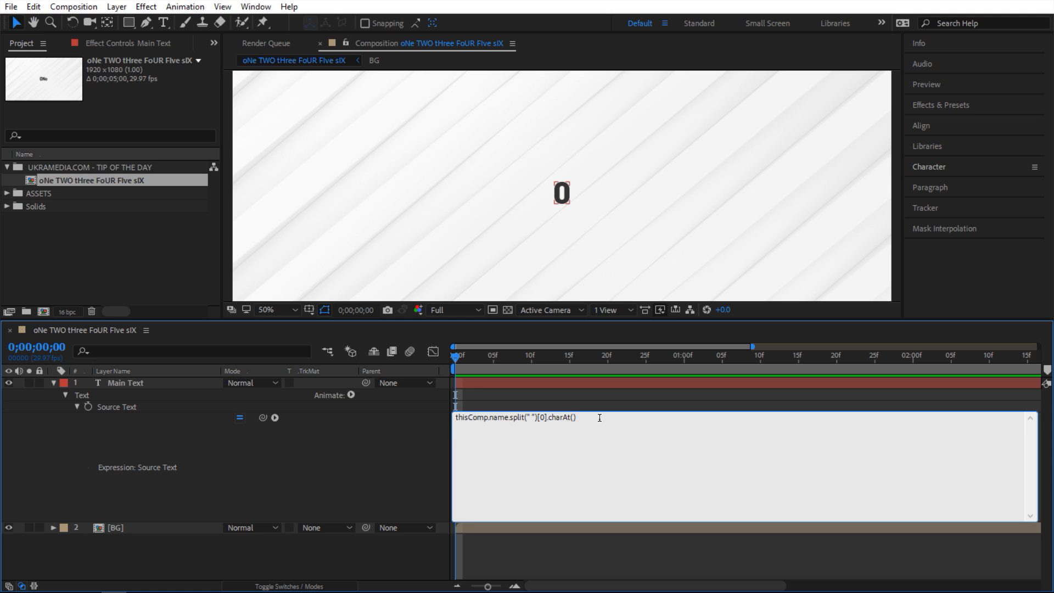
type(".t")
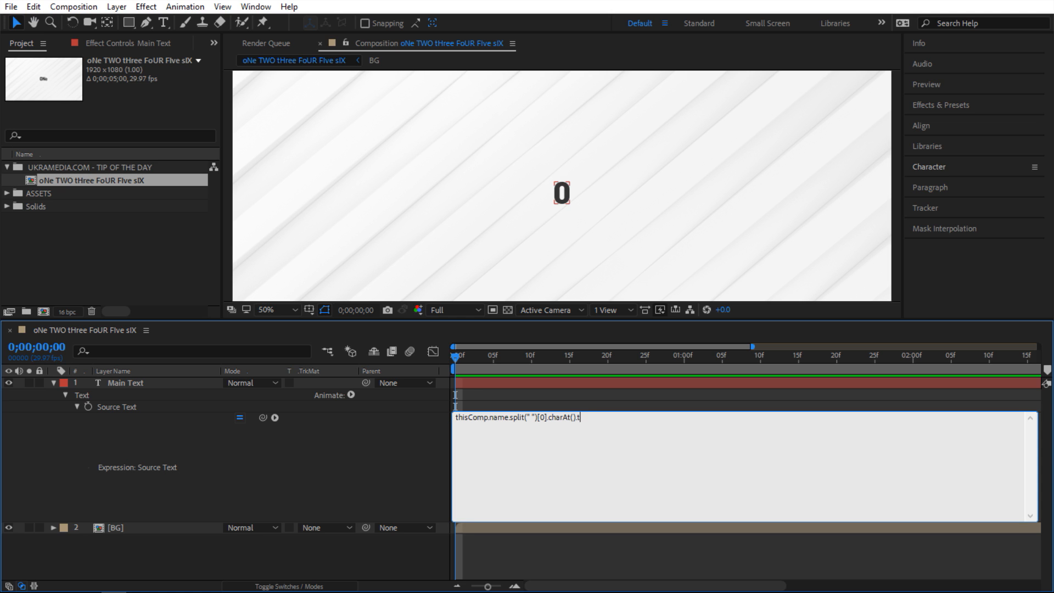
type("oUpperCase(")
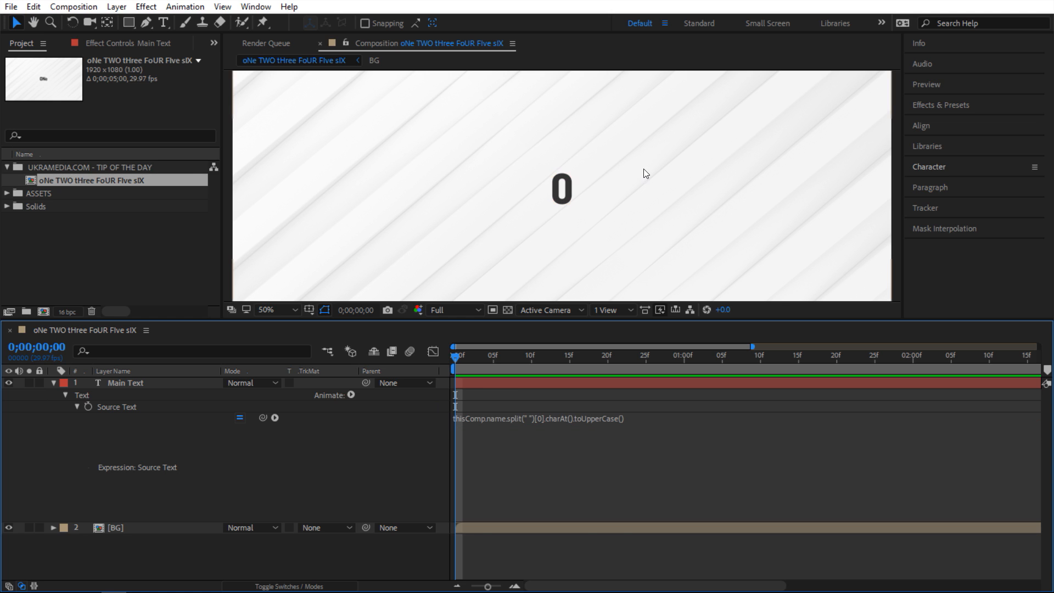
mouse_move(624, 174)
type(" +")
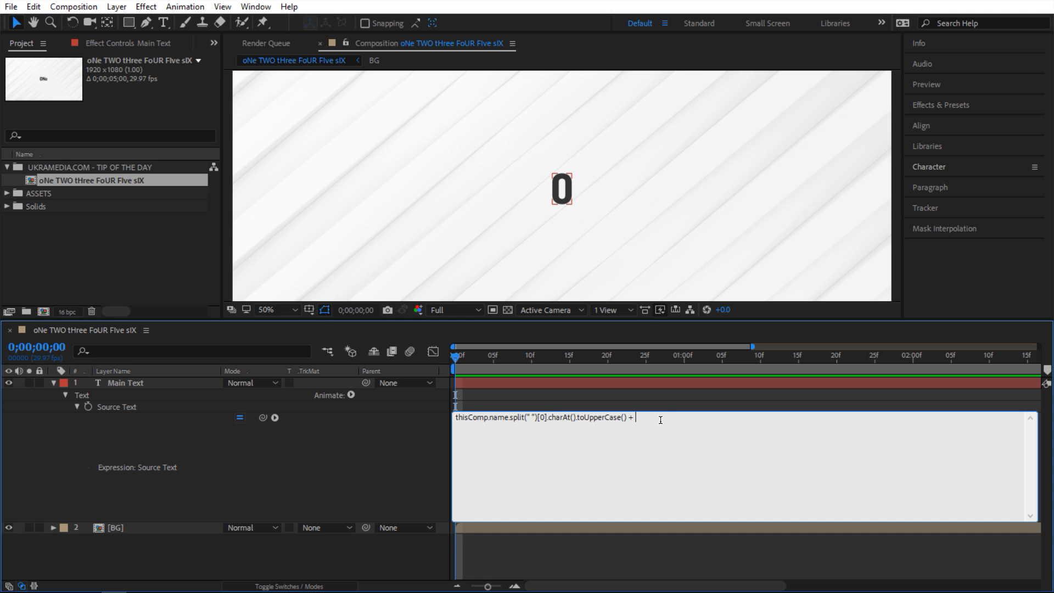
Step: Append .substring(1, …length).toLowerCase() of the first word so the text reads One
type("thisComp.name.split(\" \")[0]")
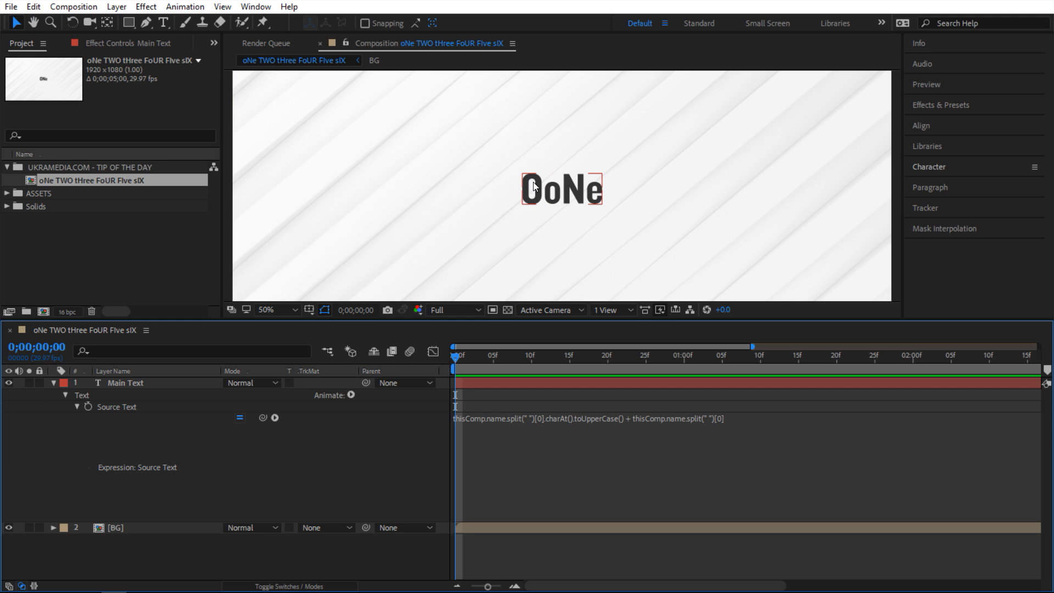
mouse_move(610, 205)
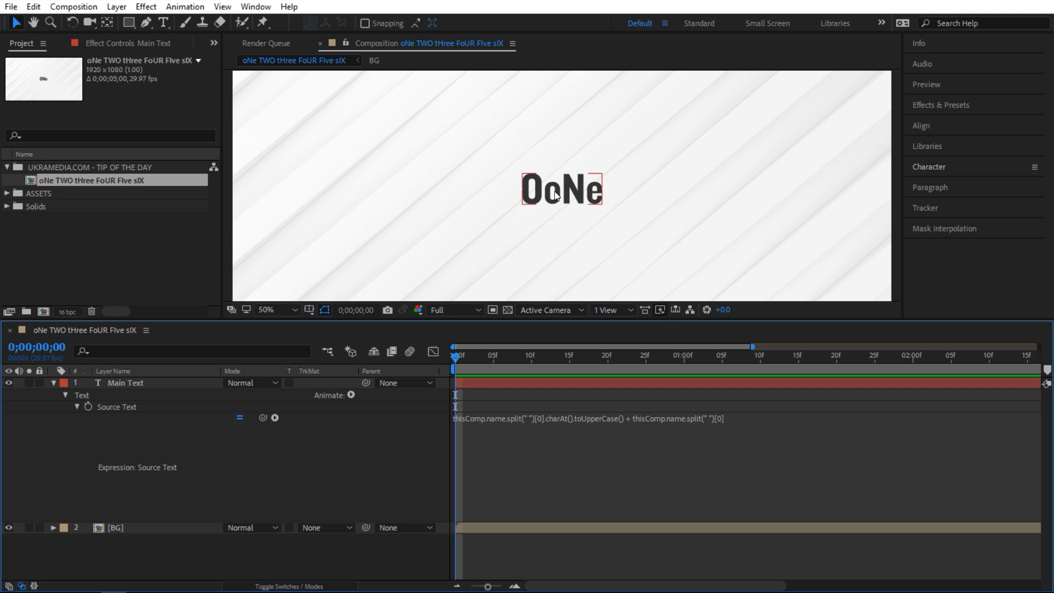
mouse_move(532, 189)
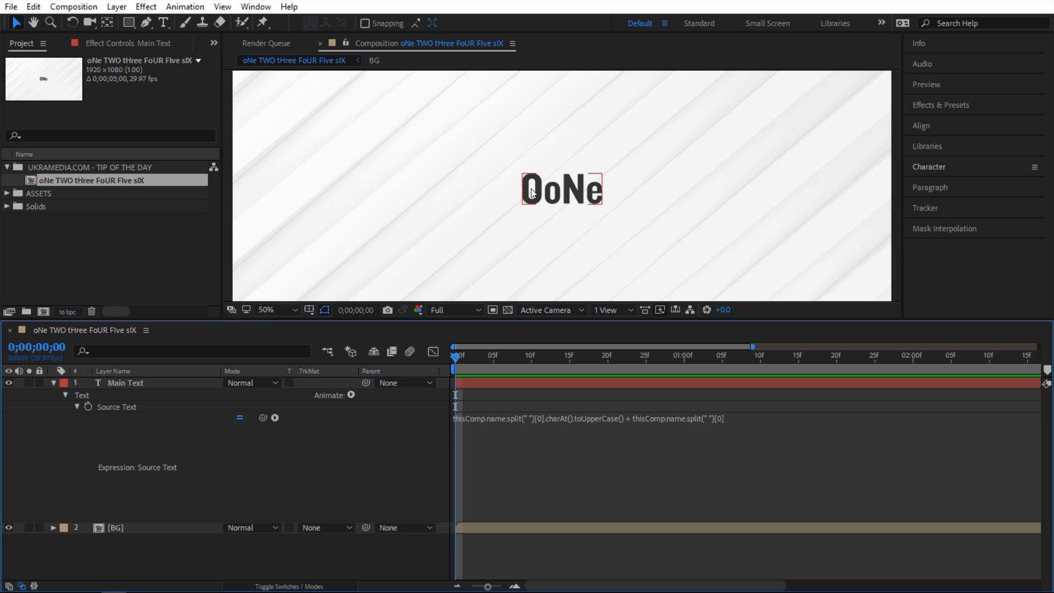
left_click(585, 418)
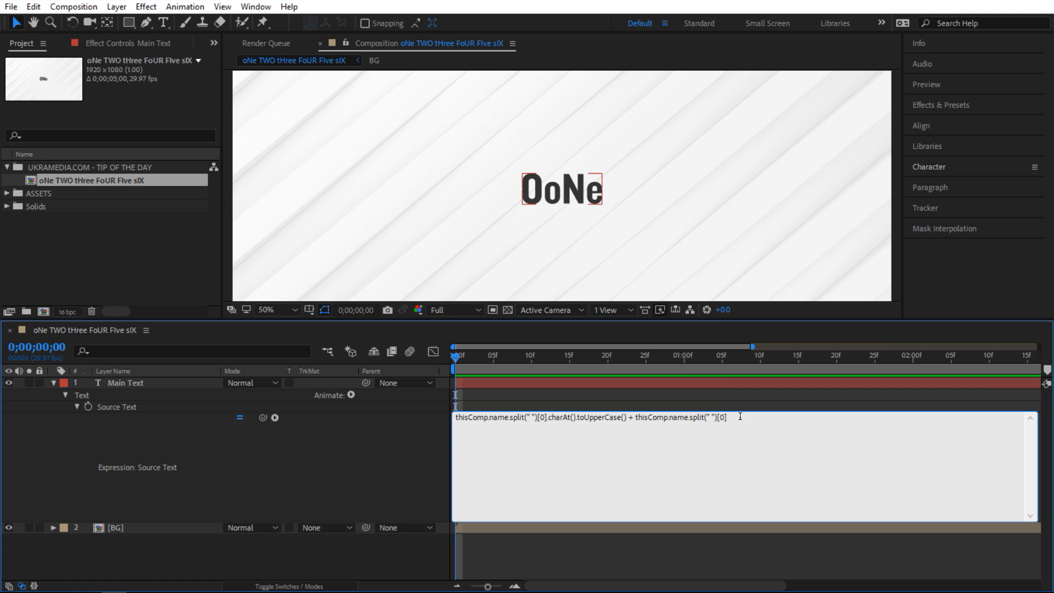
type(".substring(1, thisComp.name.split(\" \")[0")
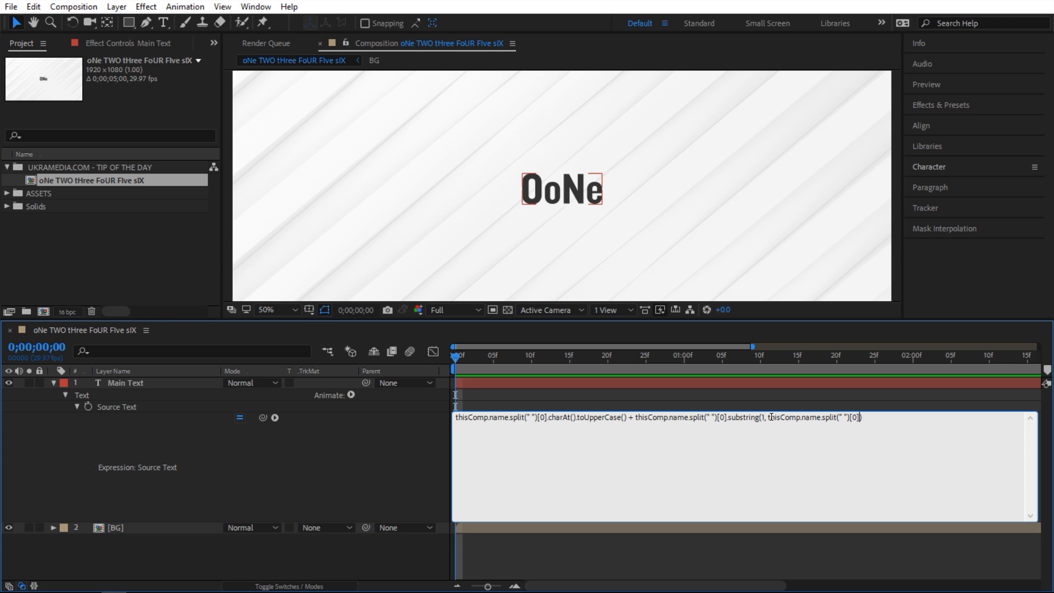
type(".length")
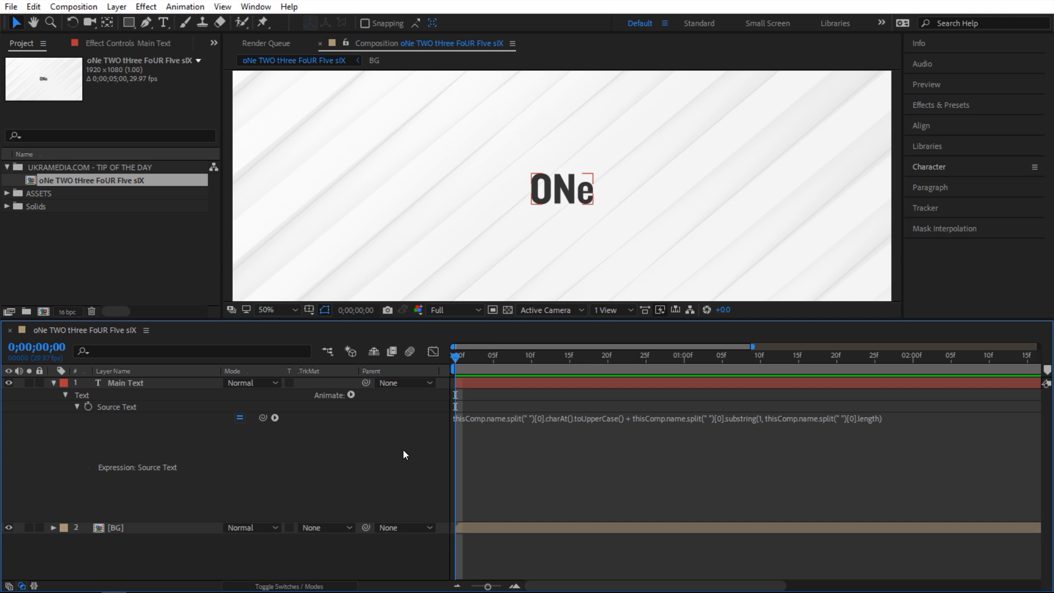
mouse_move(589, 206)
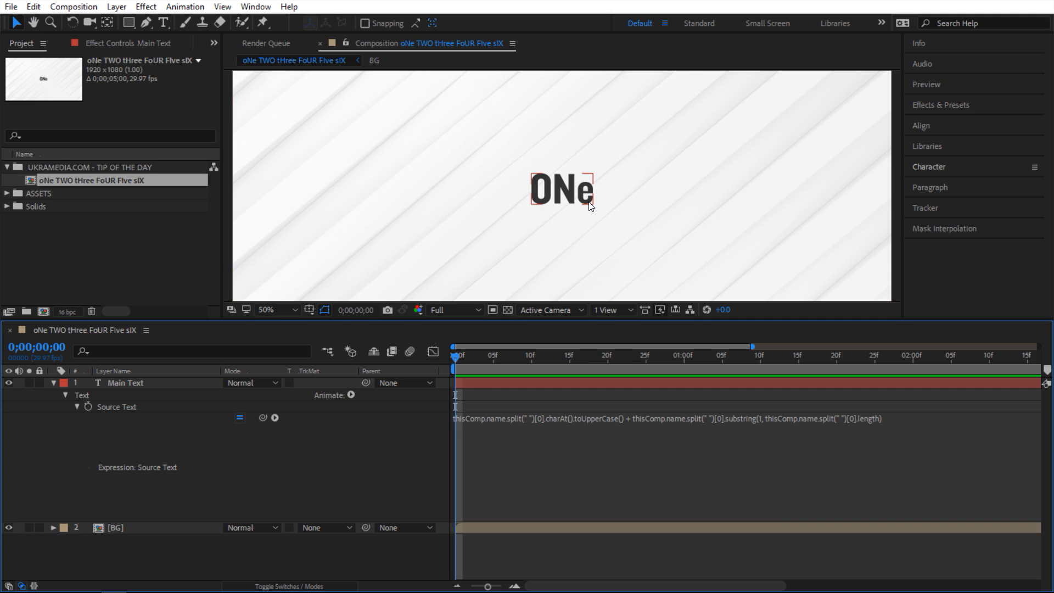
mouse_move(583, 206)
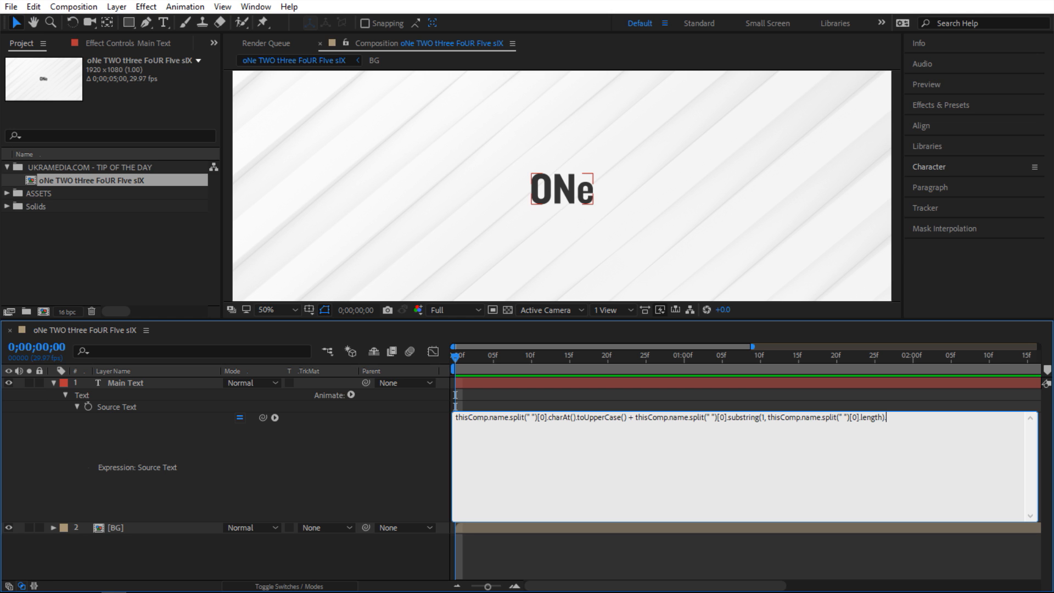
type(".toLowerCase(")
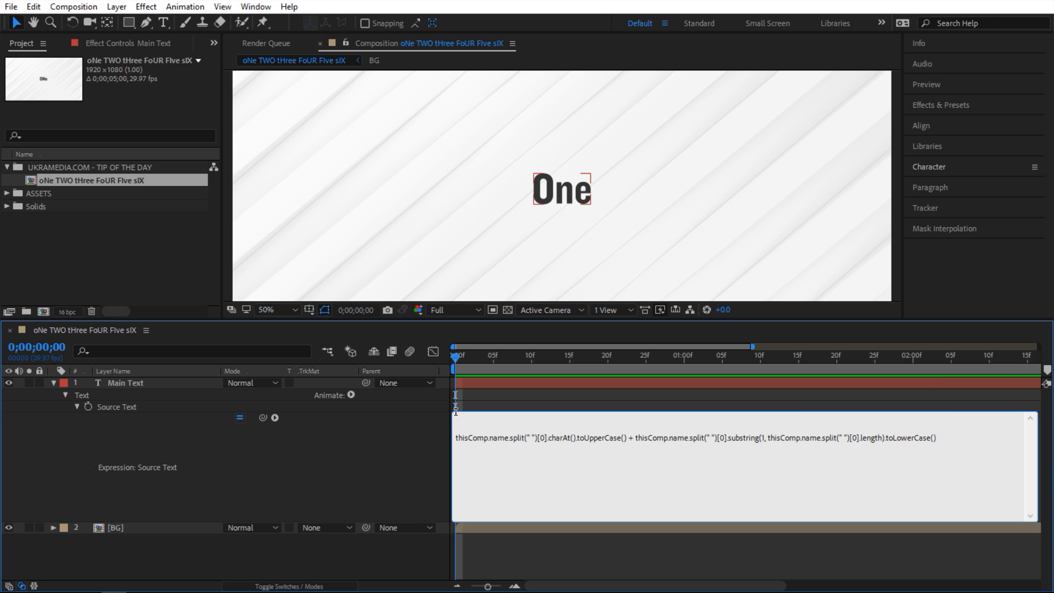
type("n = \"\";")
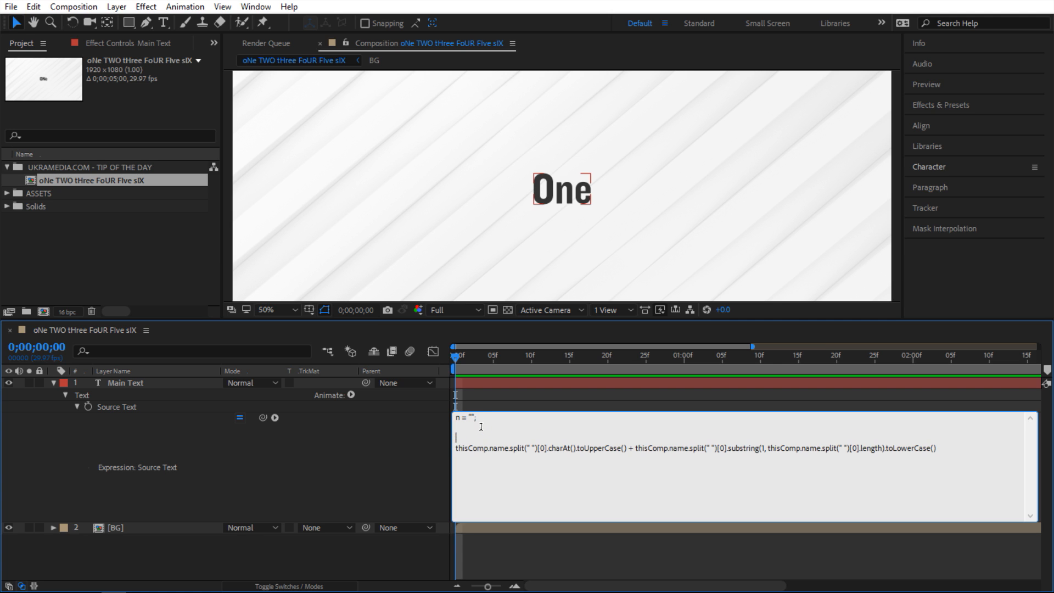
Step: Add a for(i = 0; i < thisComp.name.split(" ").length; i++) { loop around the line
type("for()")
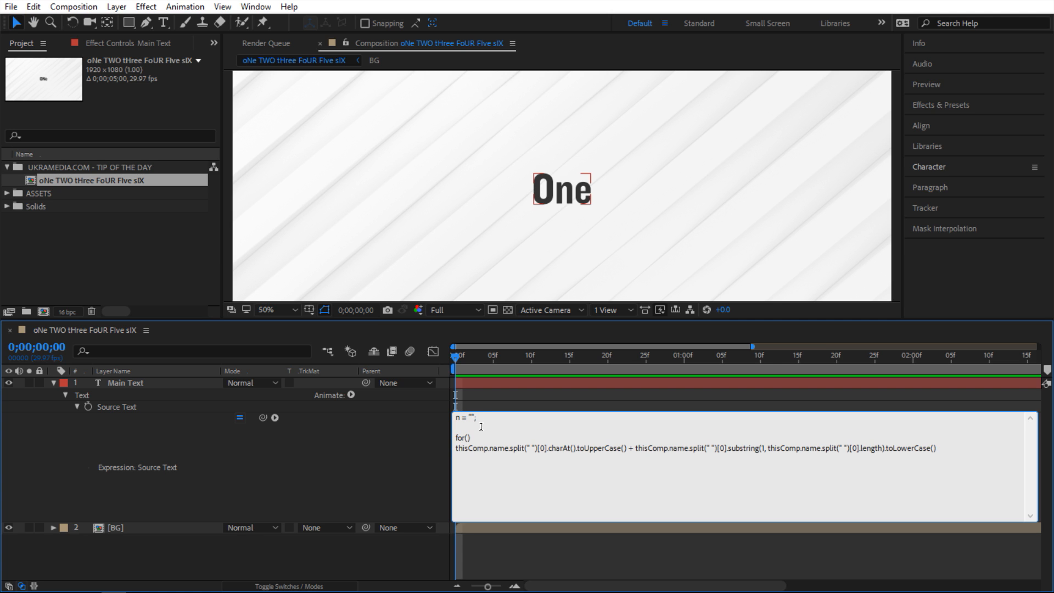
type("i = 0;")
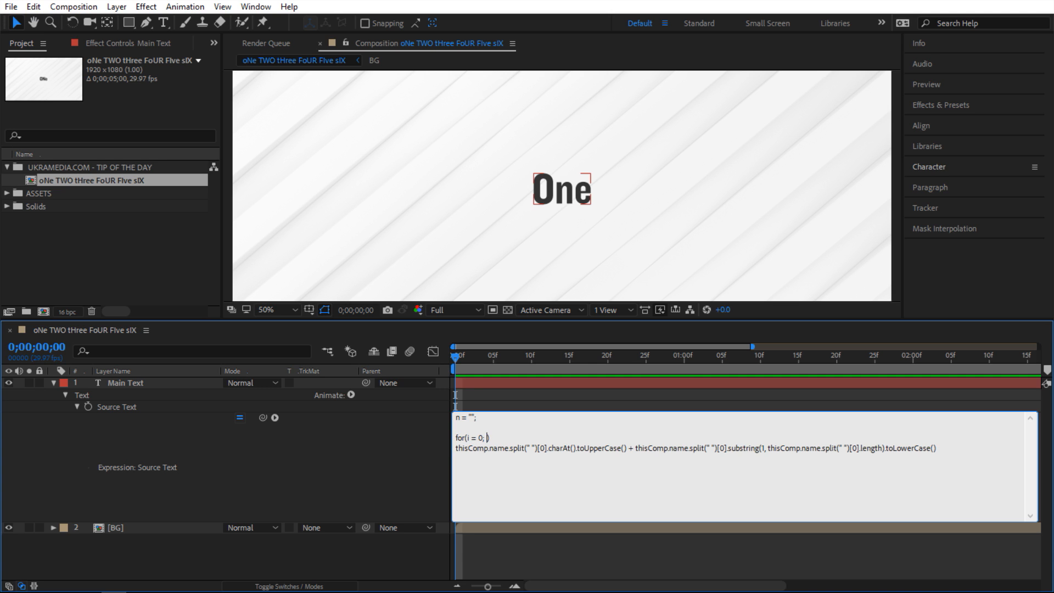
type("i <")
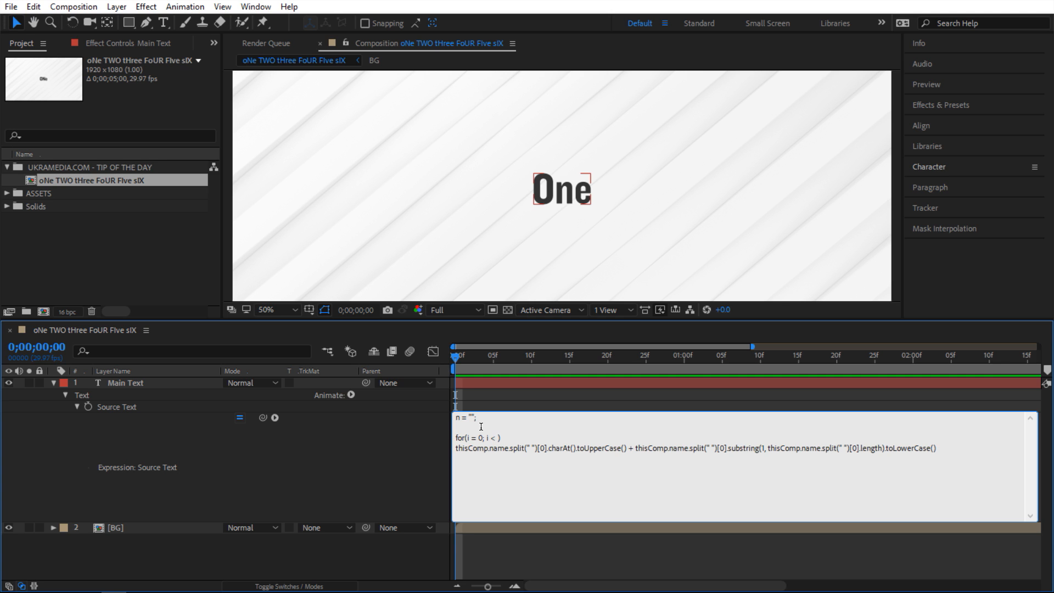
type("thisComp.name.split(\" \")[0")
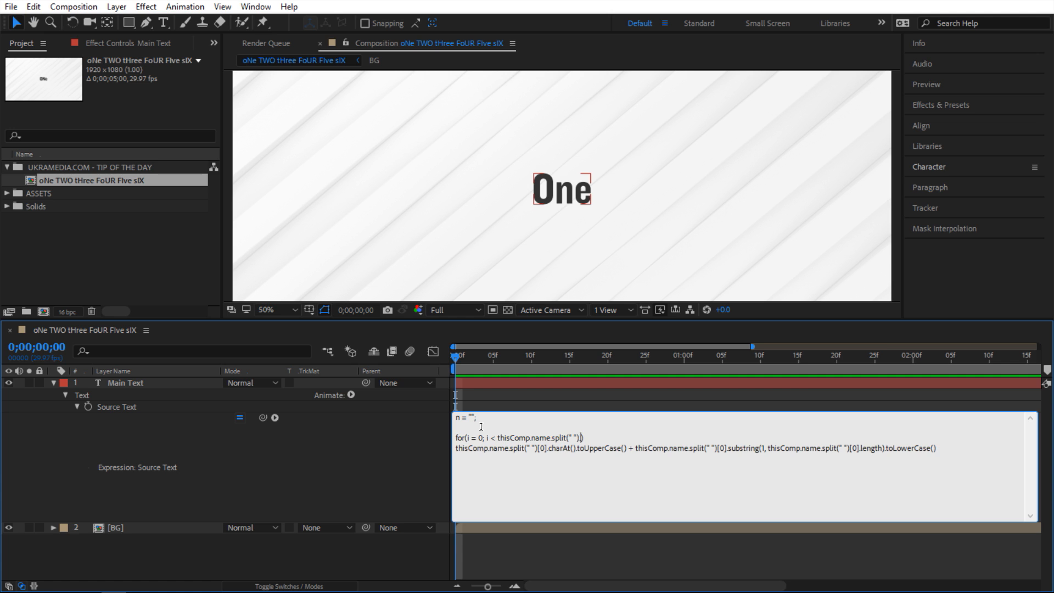
type(".length")
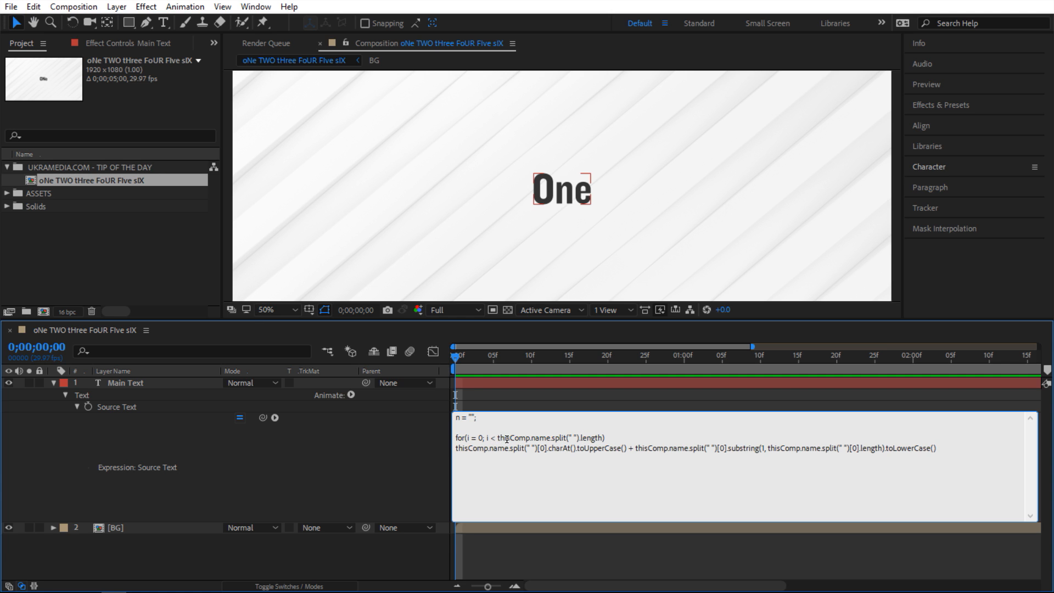
mouse_move(597, 436)
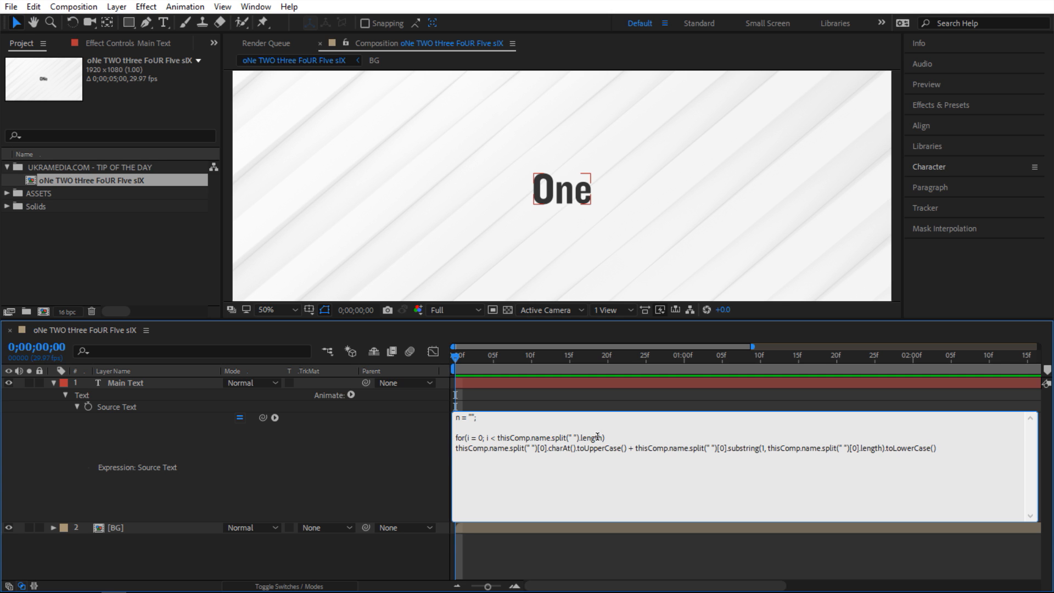
mouse_move(579, 438)
type("; ")
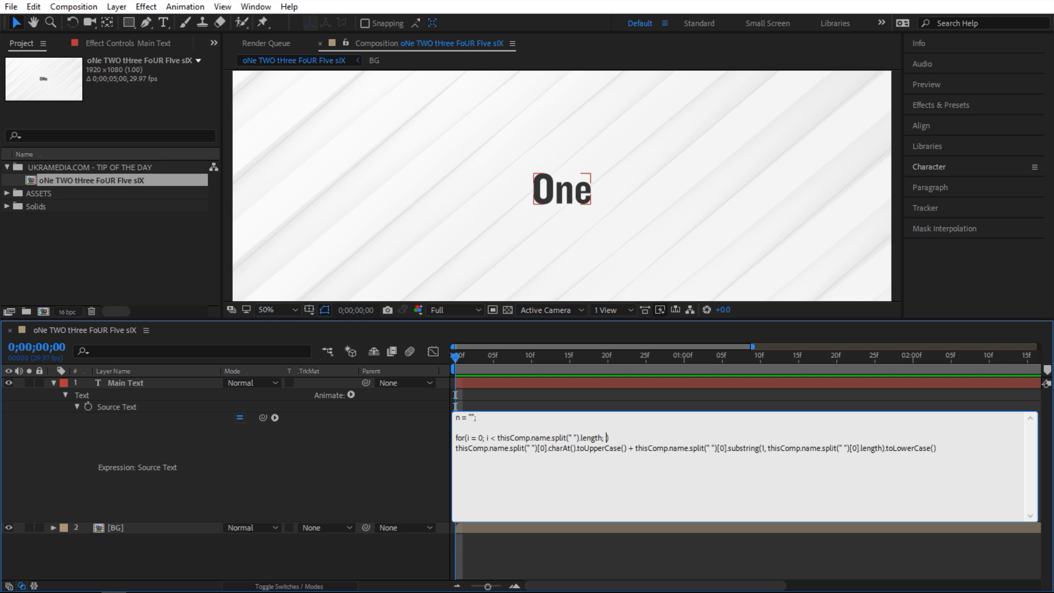
type("i++")
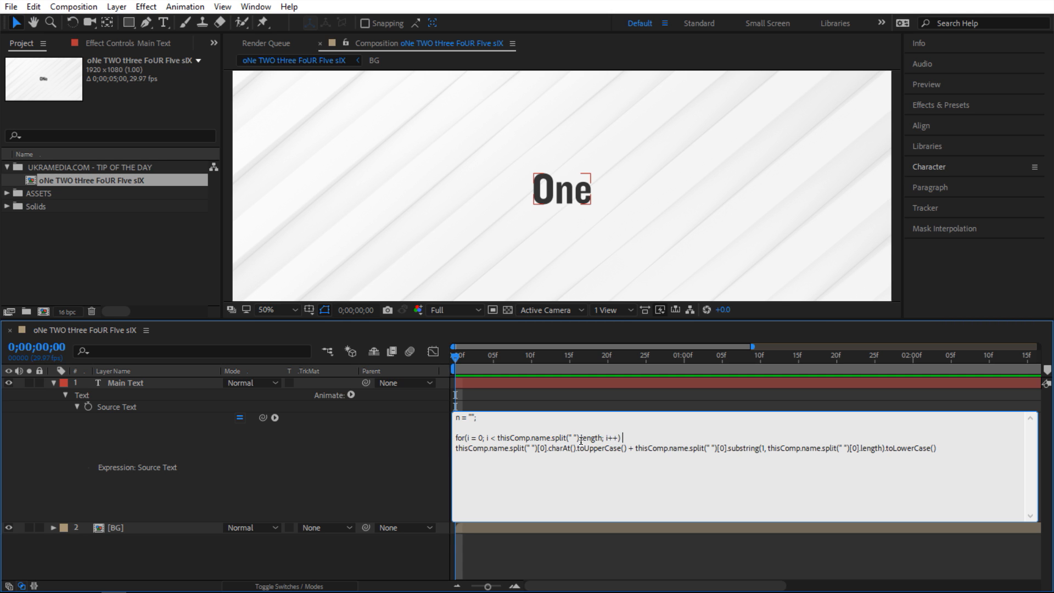
type("{")
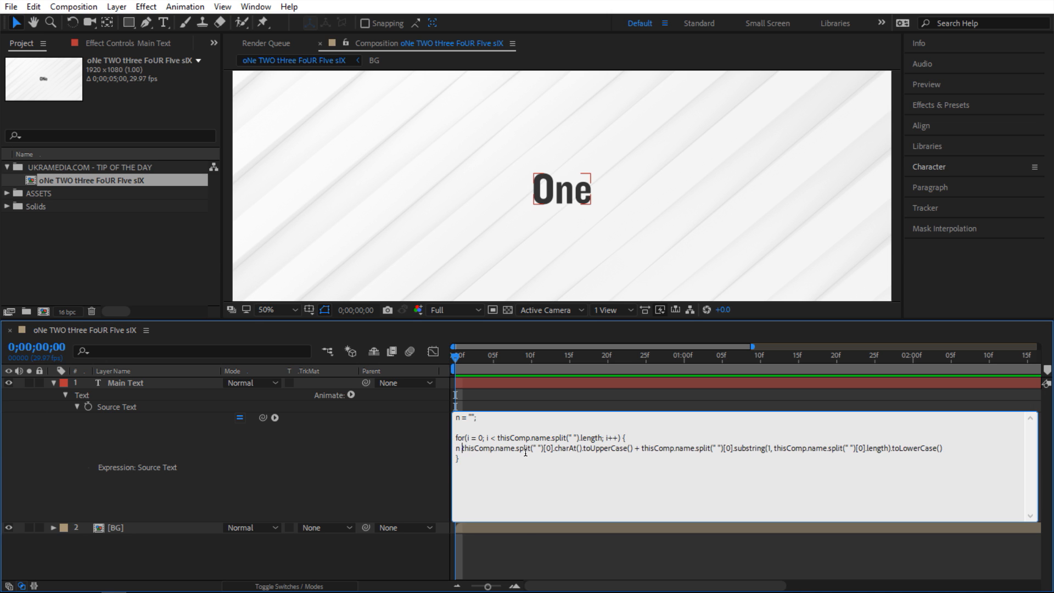
Step: Prefix the loop body with n += so each pass appends to n
type("+=")
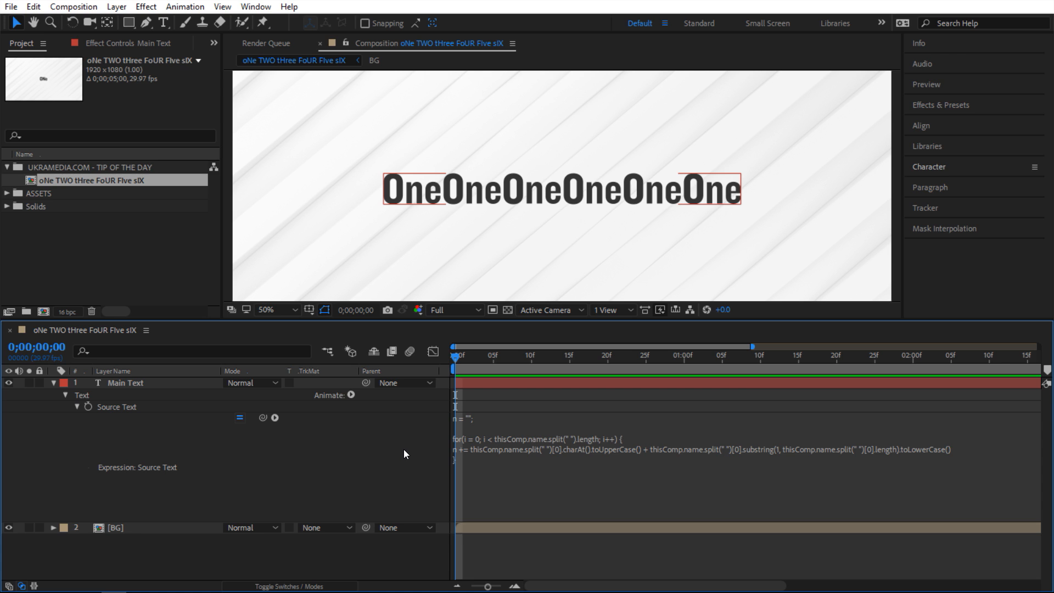
mouse_move(491, 211)
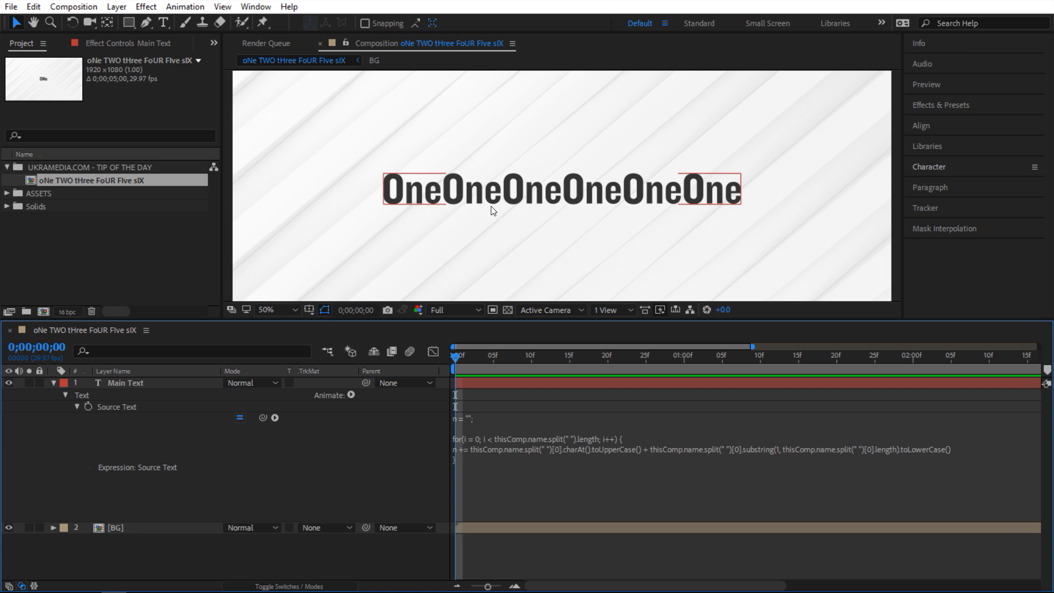
mouse_move(692, 206)
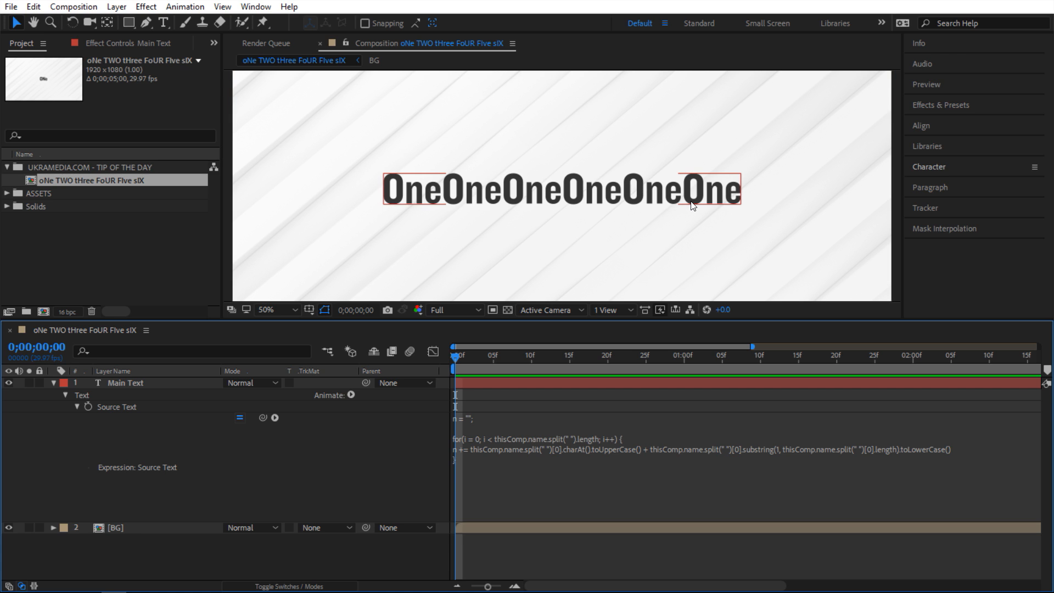
mouse_move(442, 209)
type(" + \" \"")
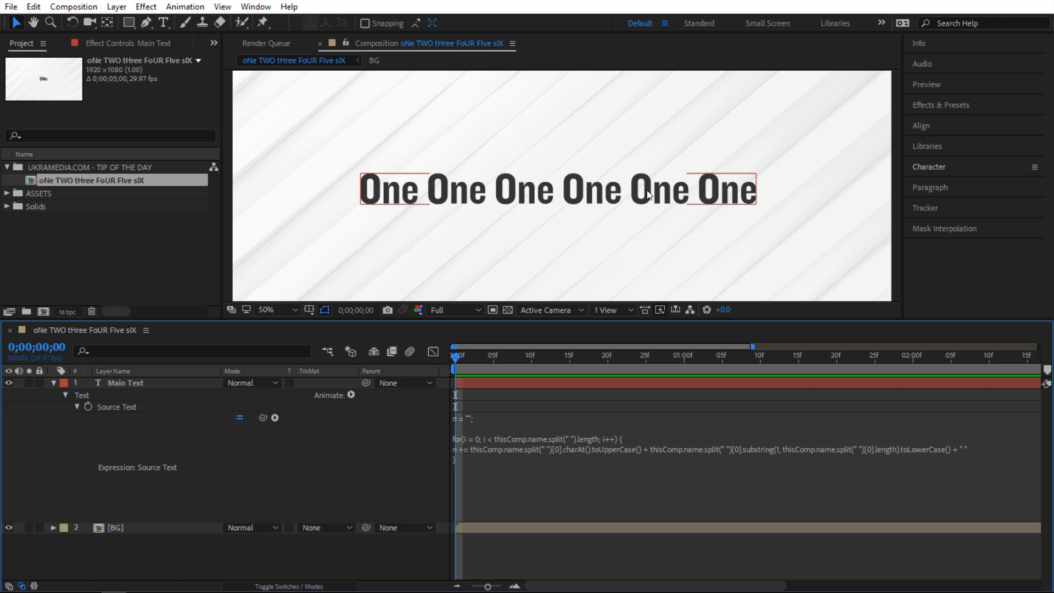
mouse_move(570, 208)
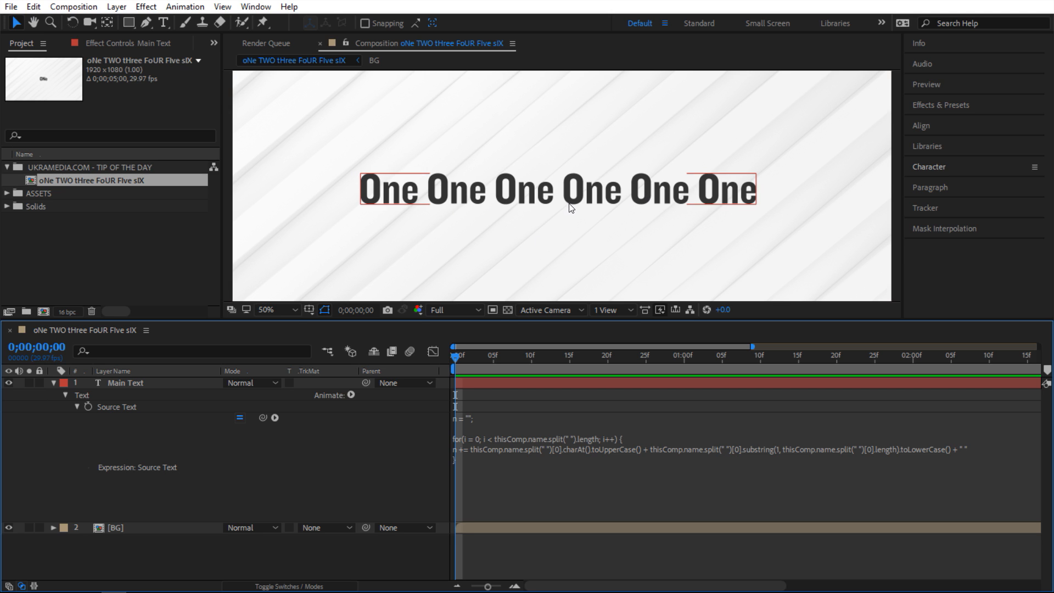